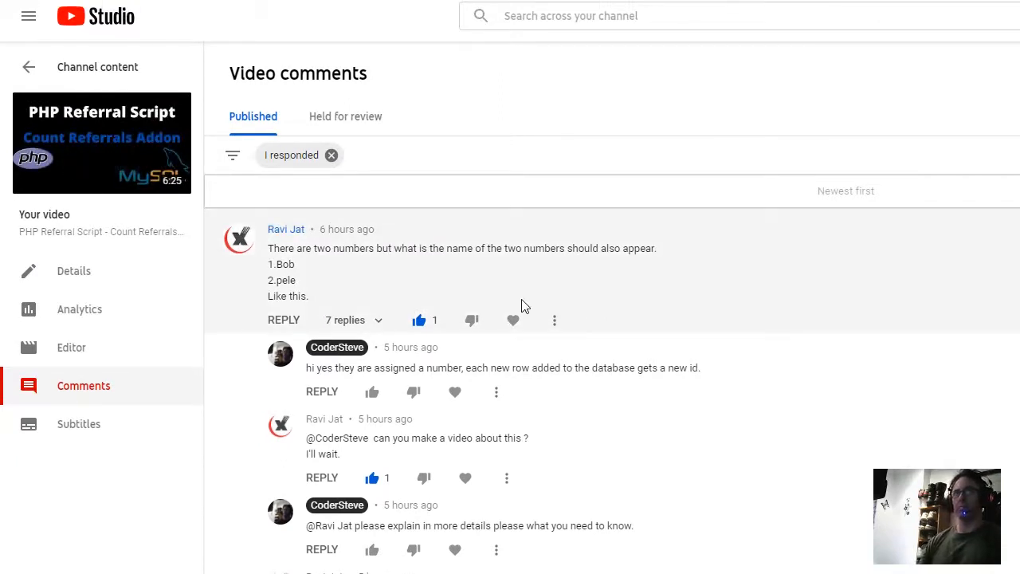
pyautogui.moveTo(369, 273)
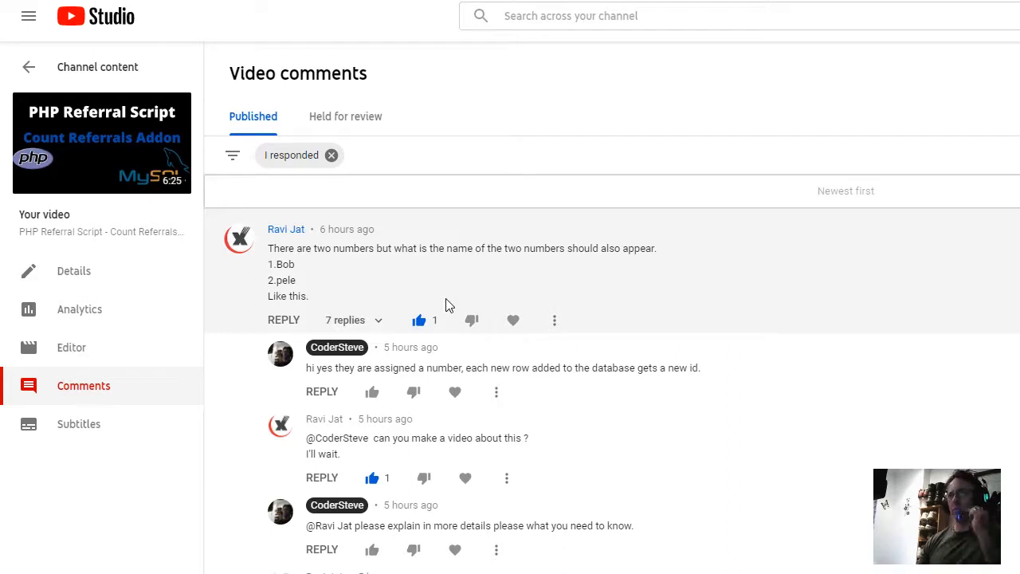
# Review pete's logged-in page on the Code Test site.
pyautogui.click(418, 320)
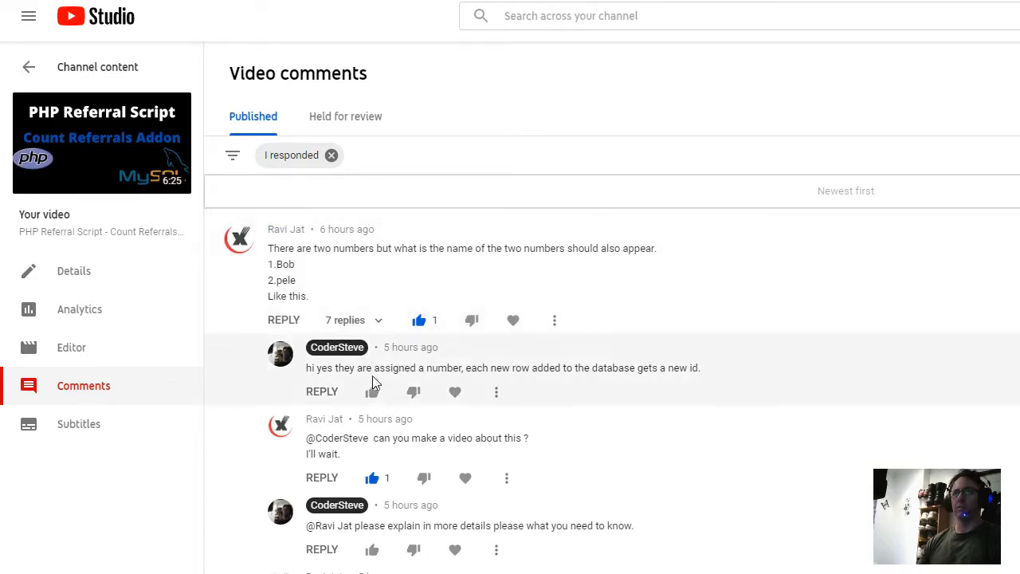
pyautogui.moveTo(588, 388)
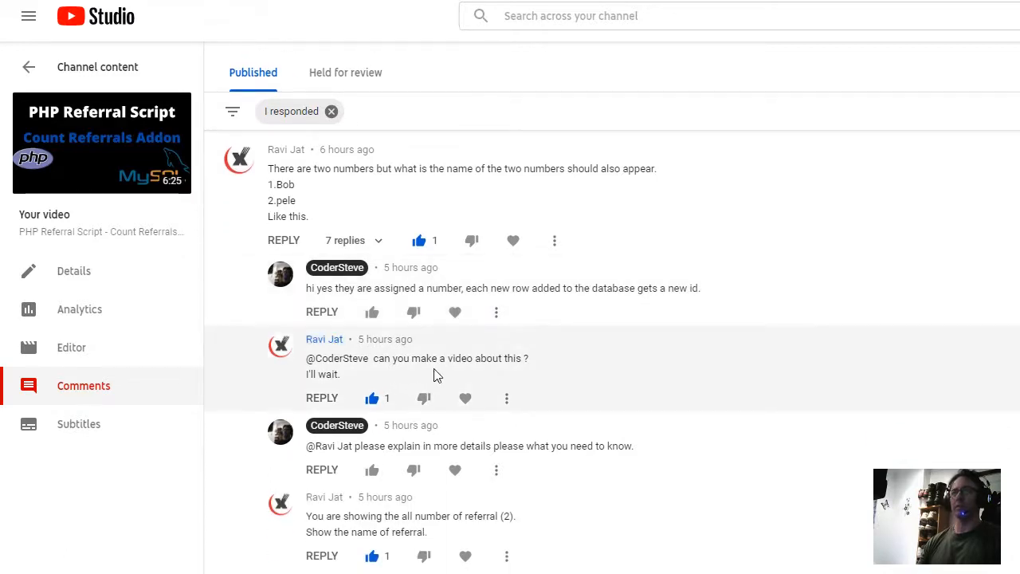
pyautogui.moveTo(390, 383)
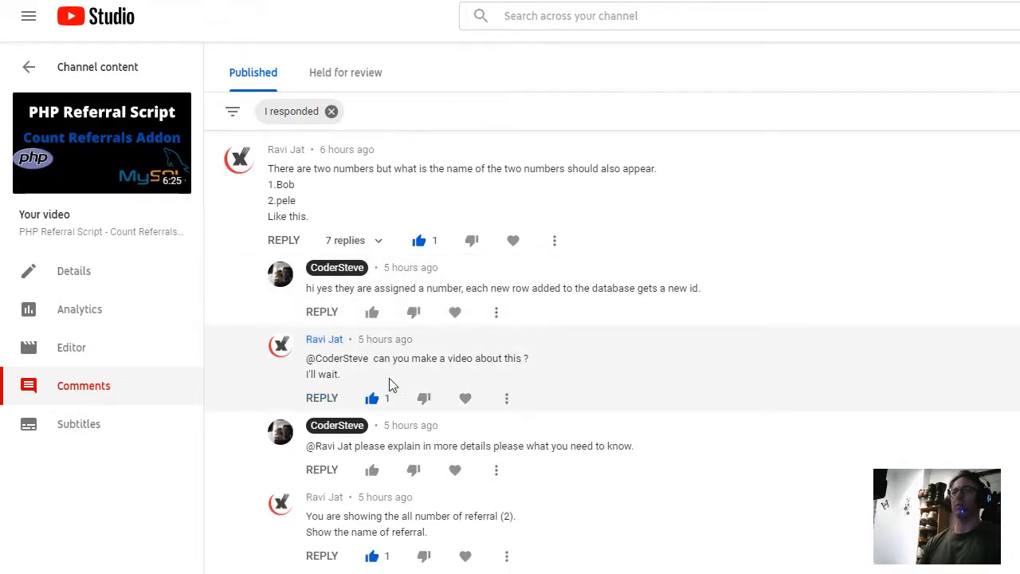
pyautogui.scroll(-3)
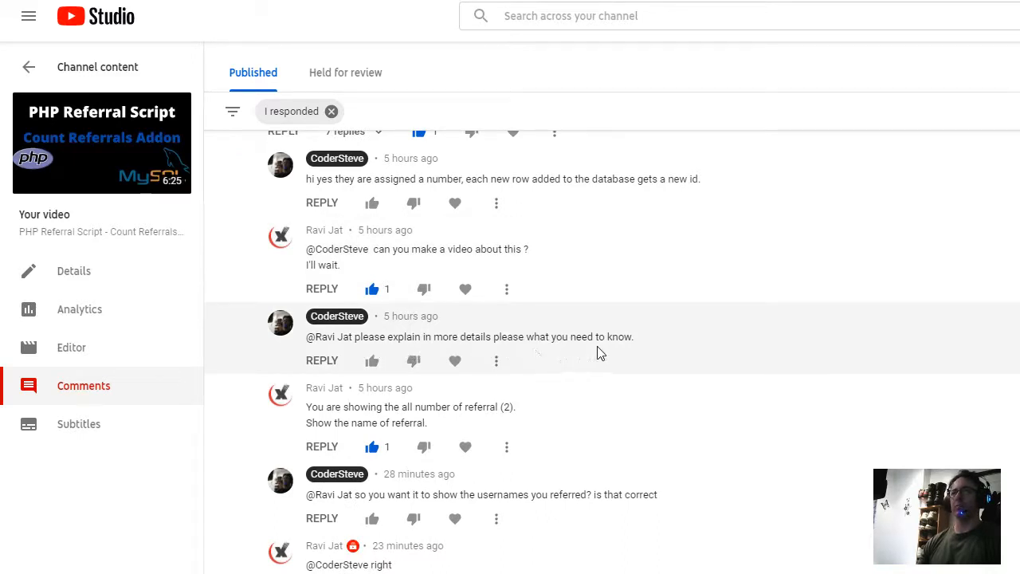
pyautogui.moveTo(372, 411)
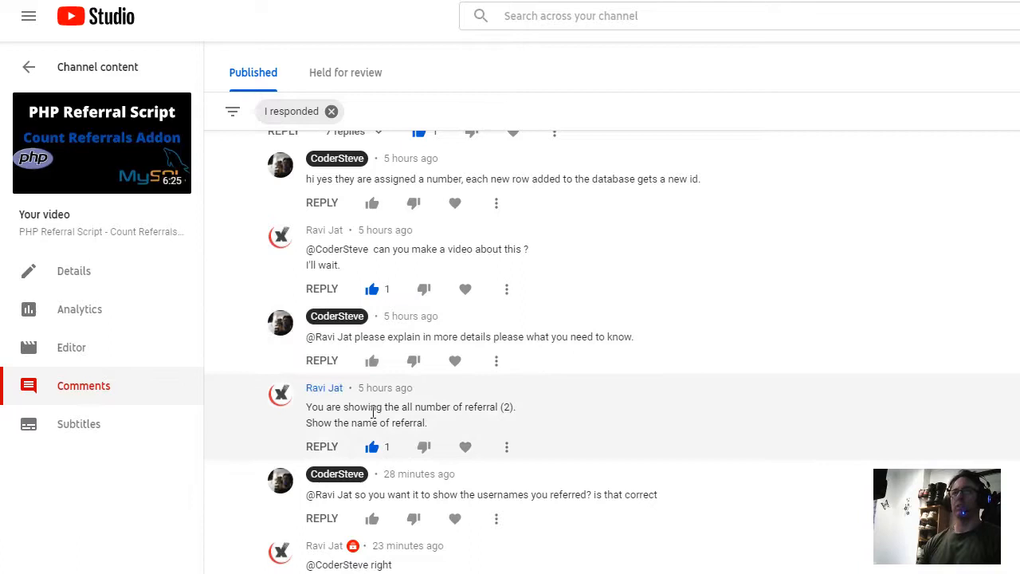
pyautogui.moveTo(507, 406)
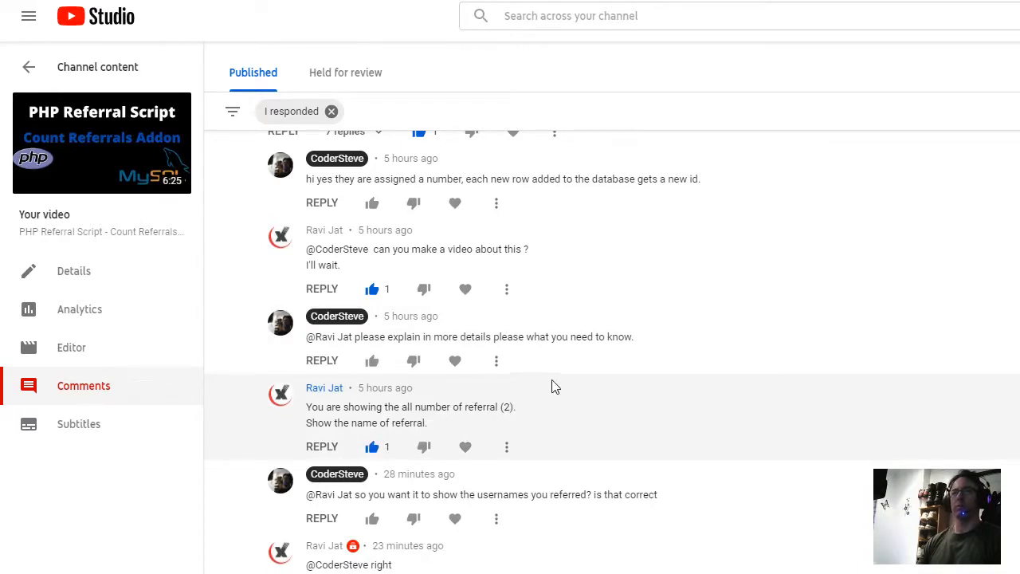
pyautogui.scroll(-3)
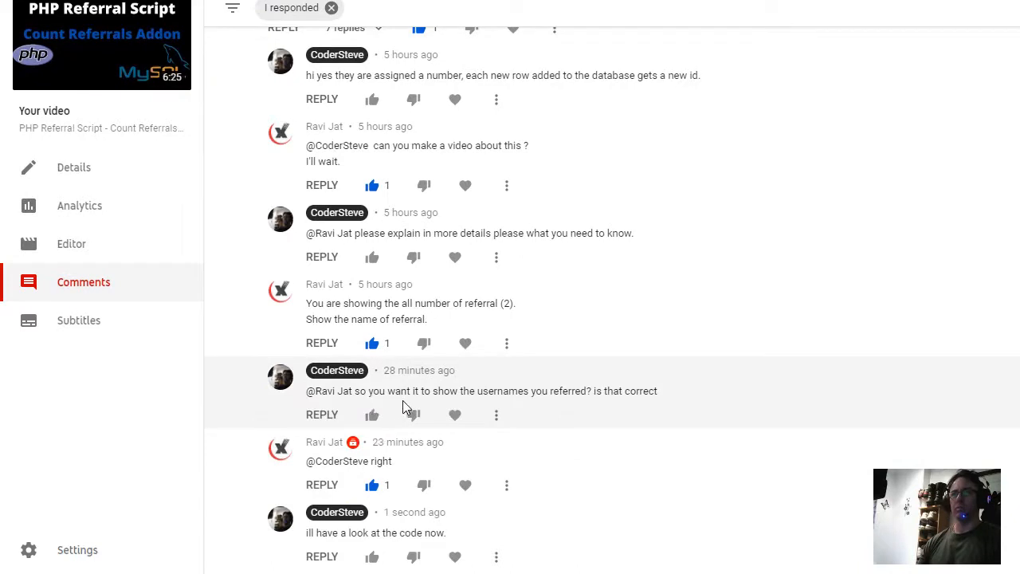
pyautogui.moveTo(604, 408)
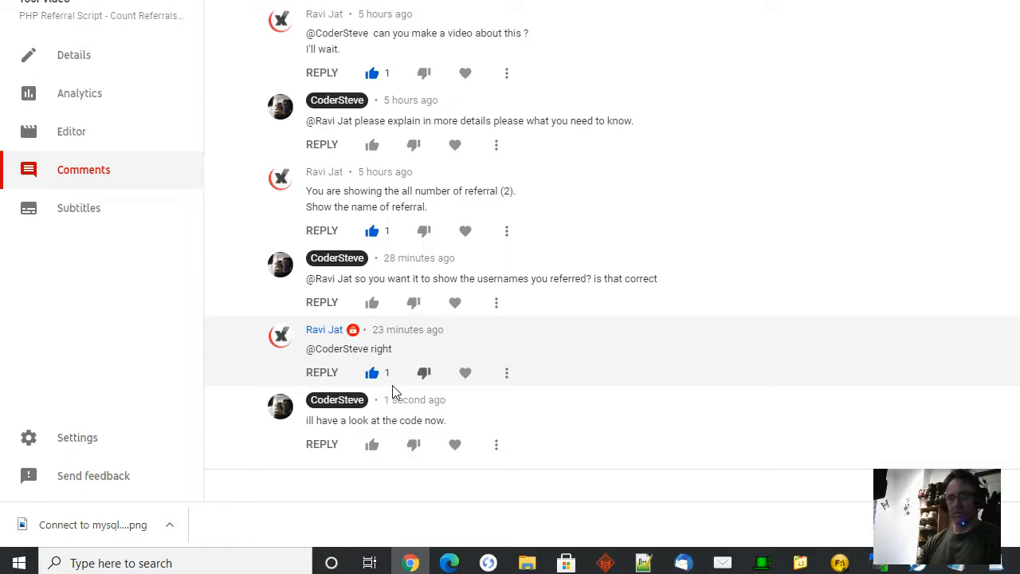
pyautogui.moveTo(585, 409)
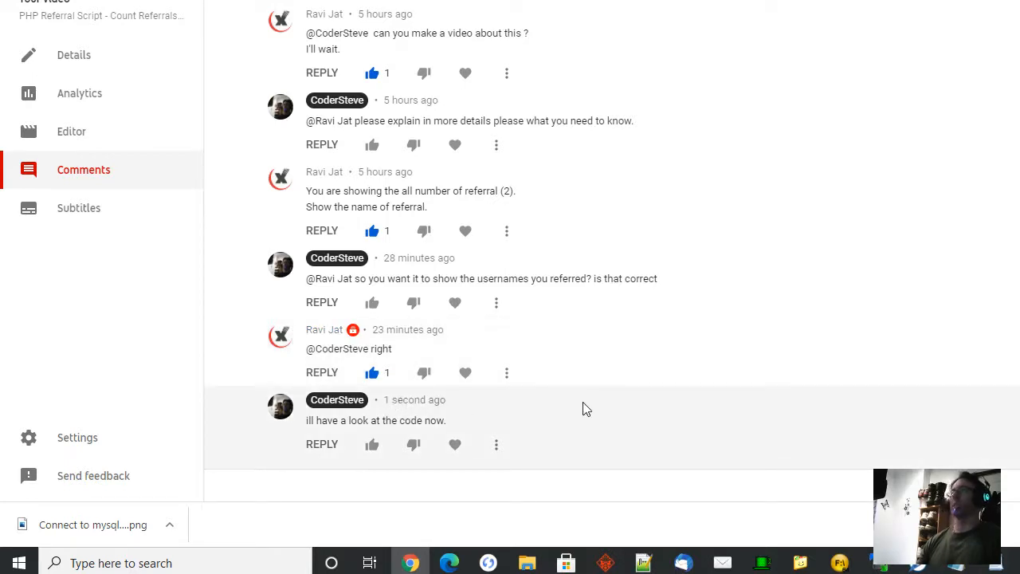
pyautogui.moveTo(592, 398)
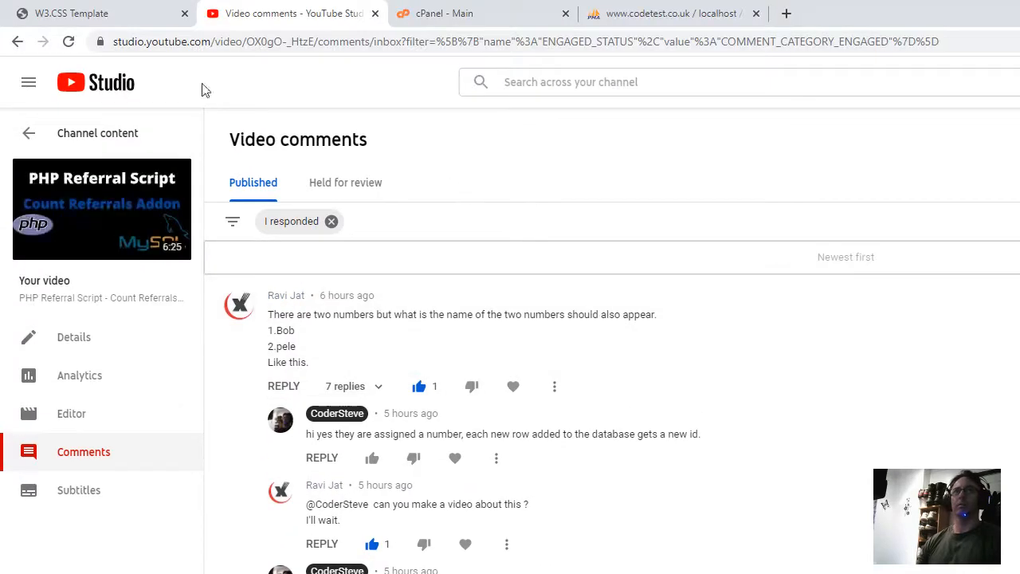
pyautogui.click(674, 14)
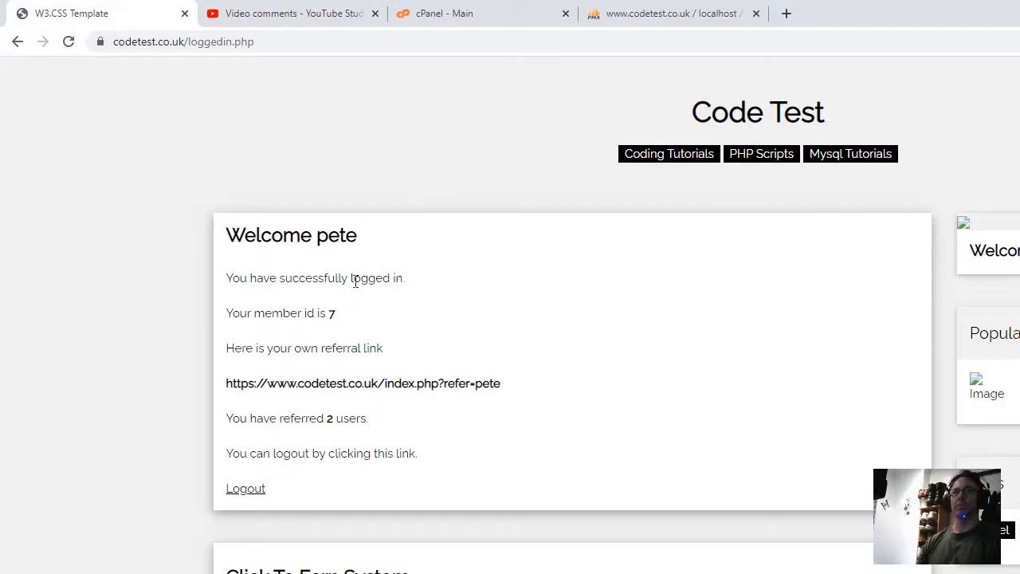
pyautogui.scroll(-3)
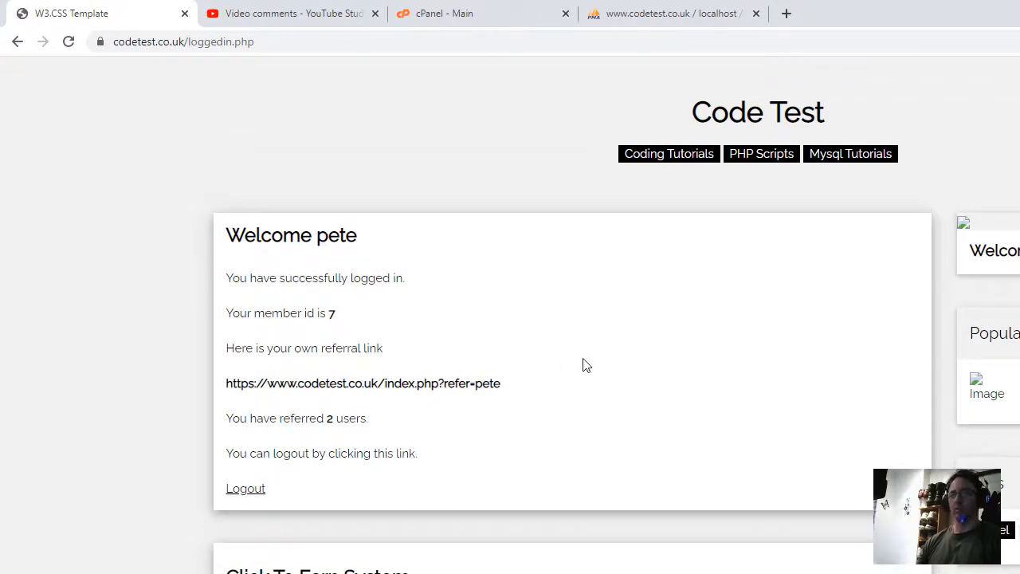
pyautogui.moveTo(582, 310)
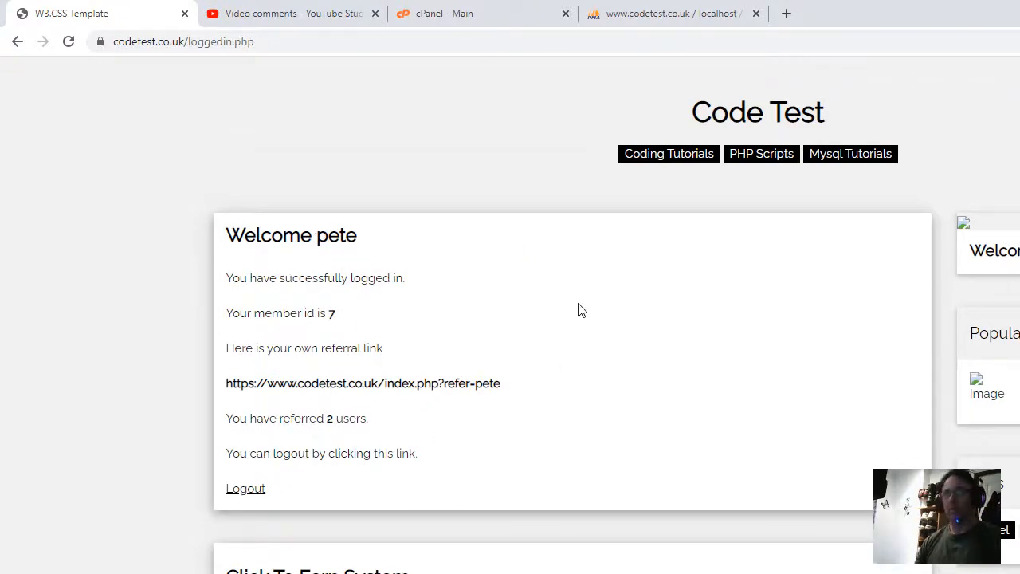
pyautogui.moveTo(666, 7)
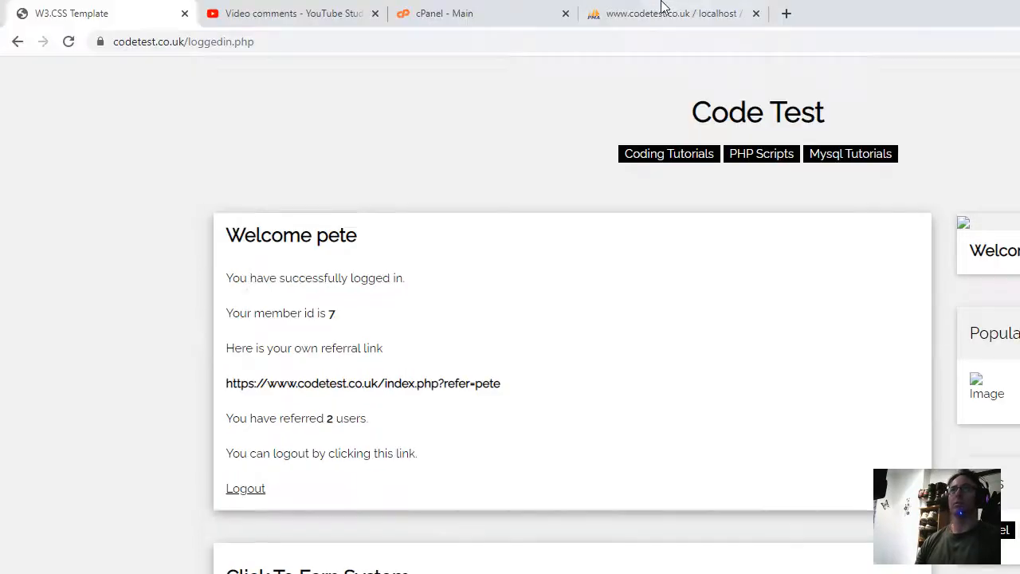
# Compare it with the phpMyAdmin users table, then log pete out.
pyautogui.click(672, 14)
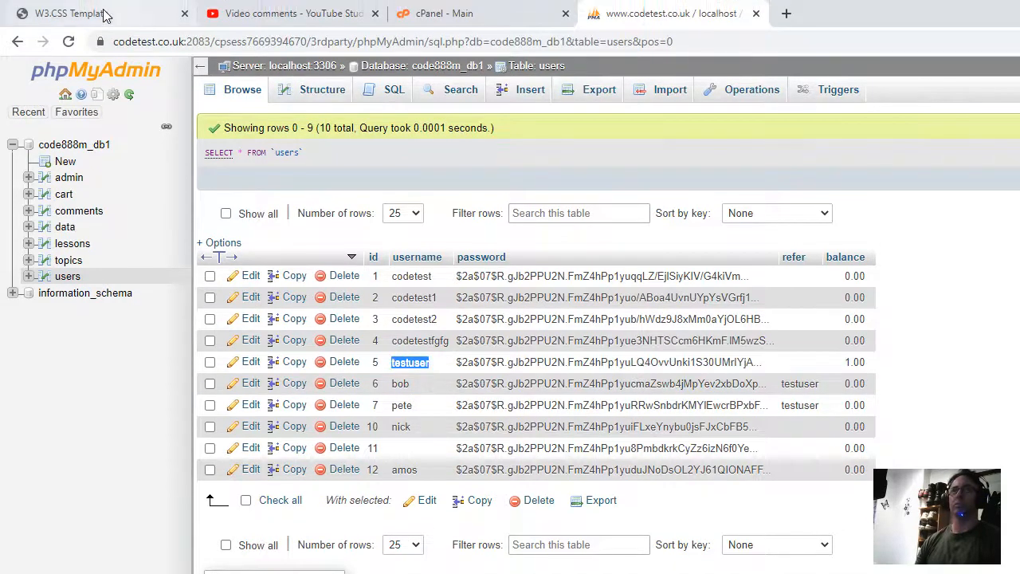
pyautogui.click(672, 14)
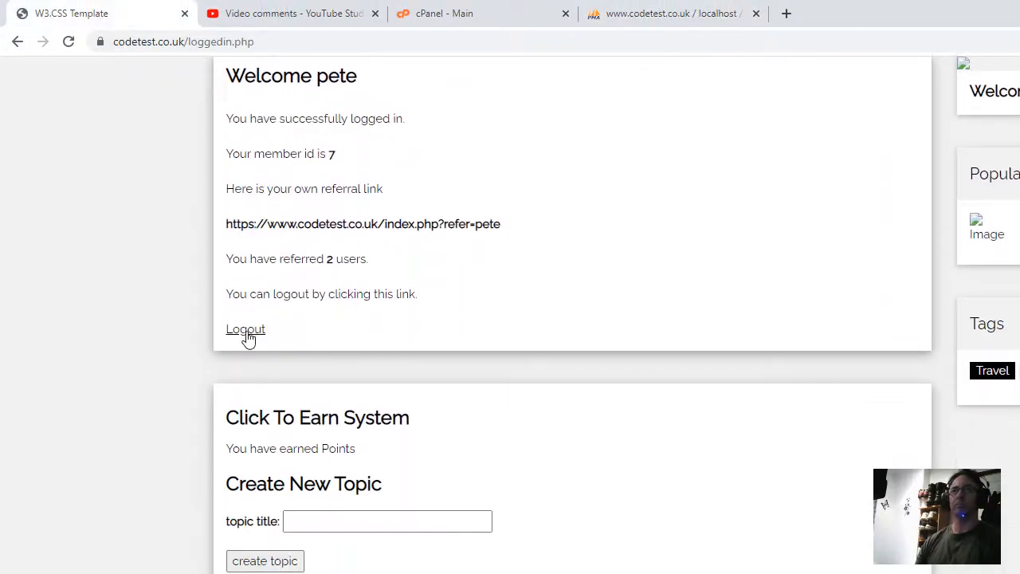
pyautogui.click(245, 330)
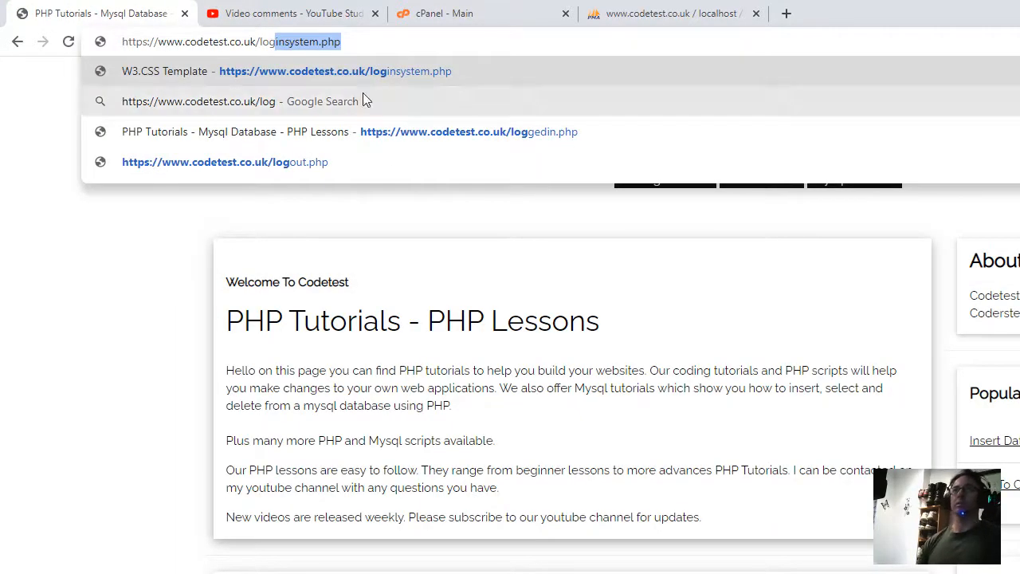
# Load loginsystem.php and log in as testuser, reaching member id 5 with 2 referrals.
pyautogui.press('Enter')
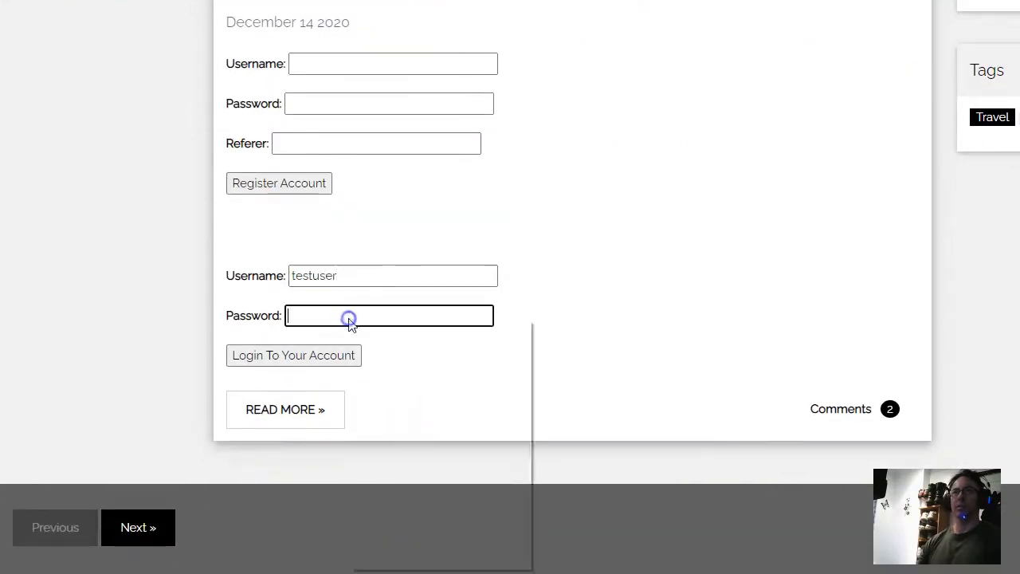
pyautogui.write('testuser')
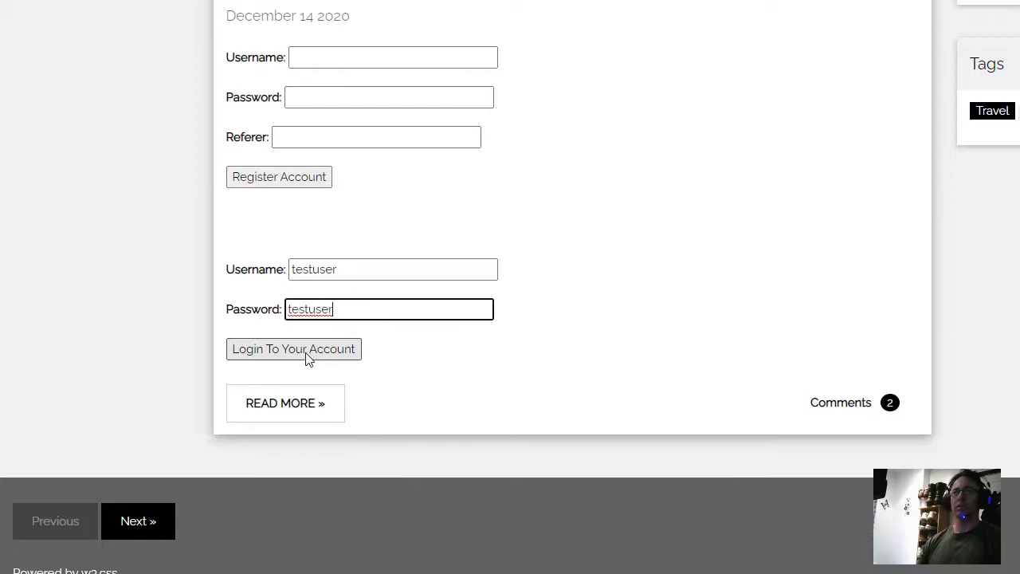
pyautogui.click(294, 349)
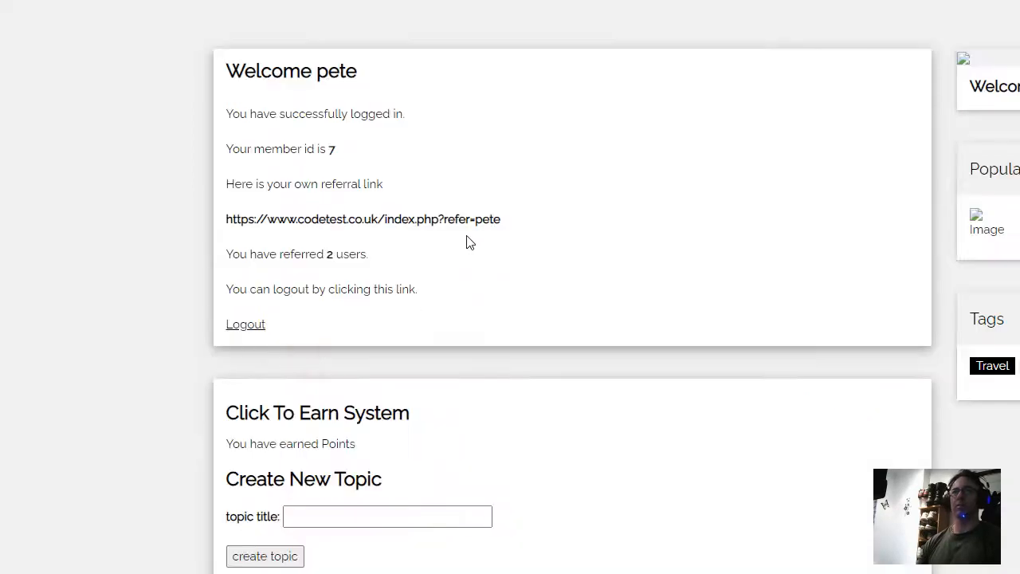
pyautogui.moveTo(326, 162)
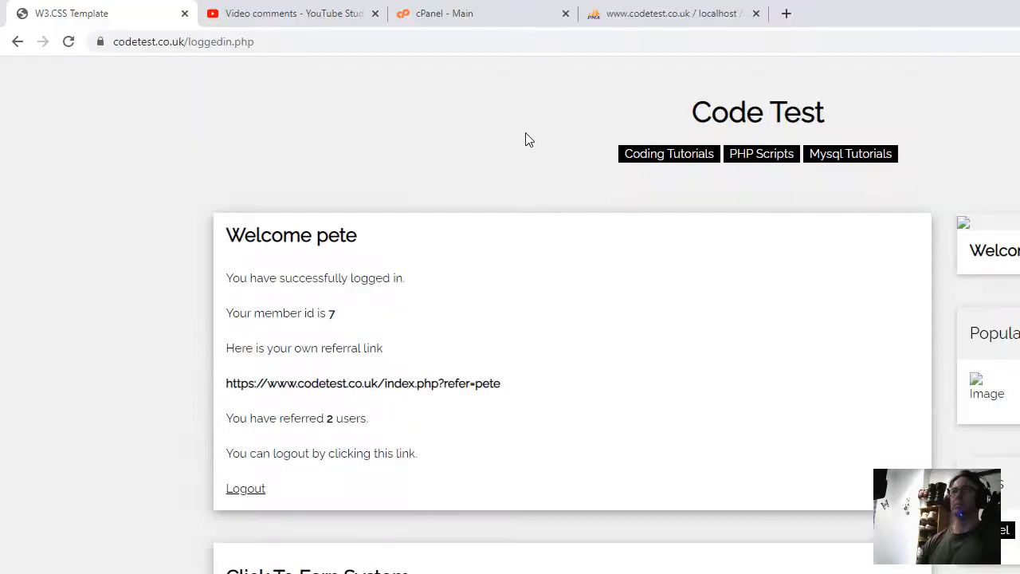
pyautogui.scroll(-3)
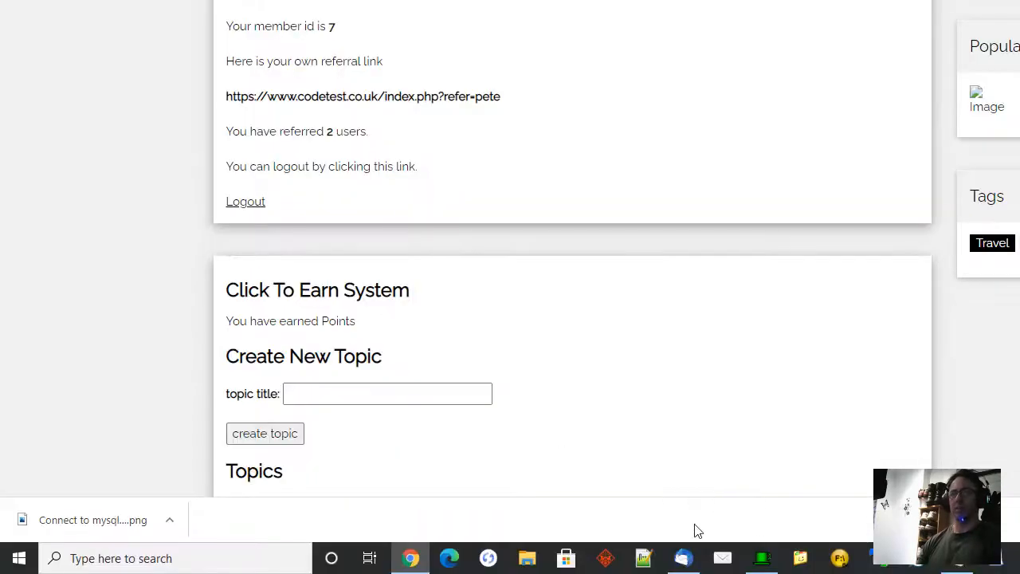
pyautogui.click(761, 558)
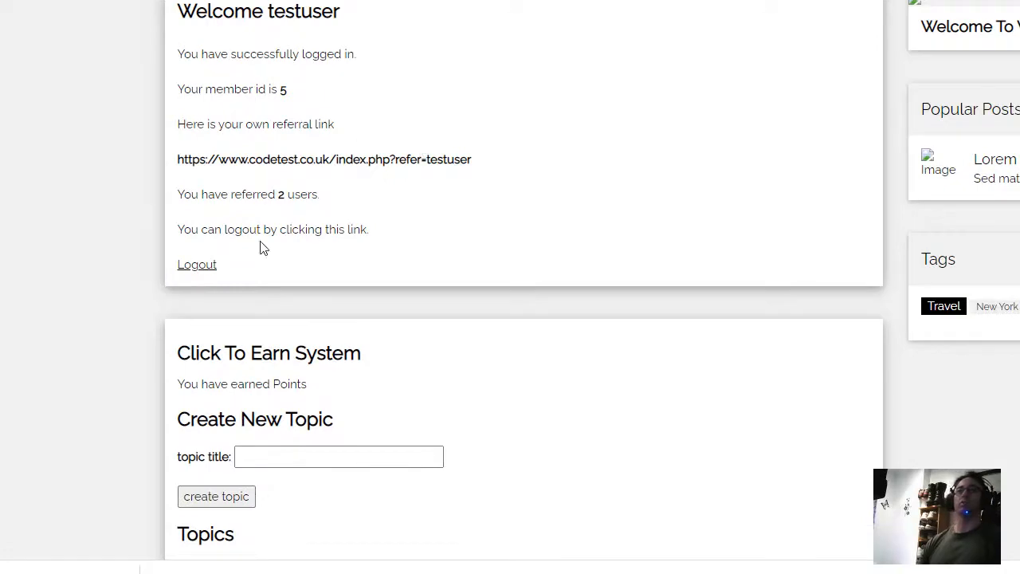
# Look over testuser's welcome page: member id, referral link and 2 referred users.
pyautogui.click(673, 14)
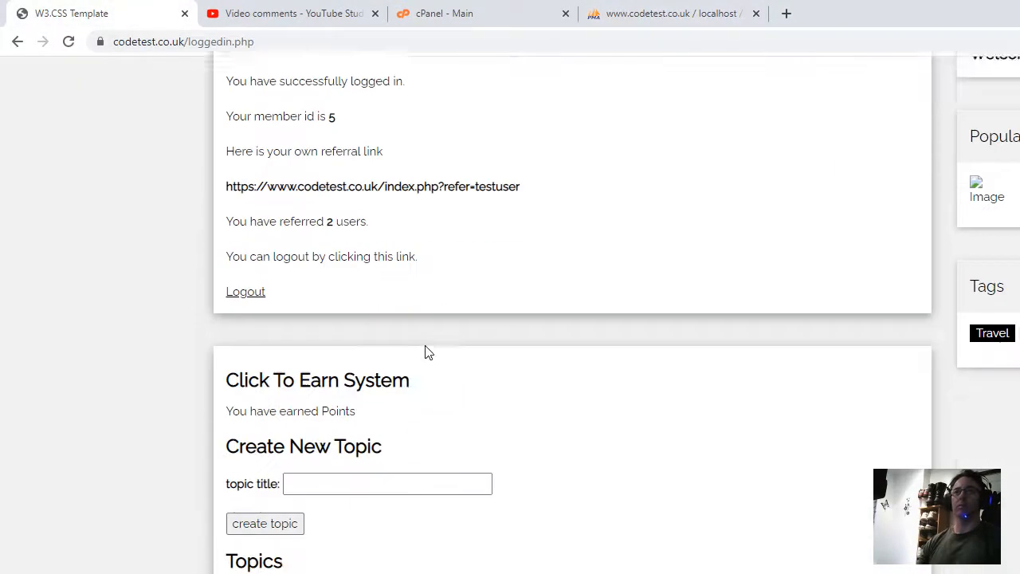
pyautogui.scroll(-3)
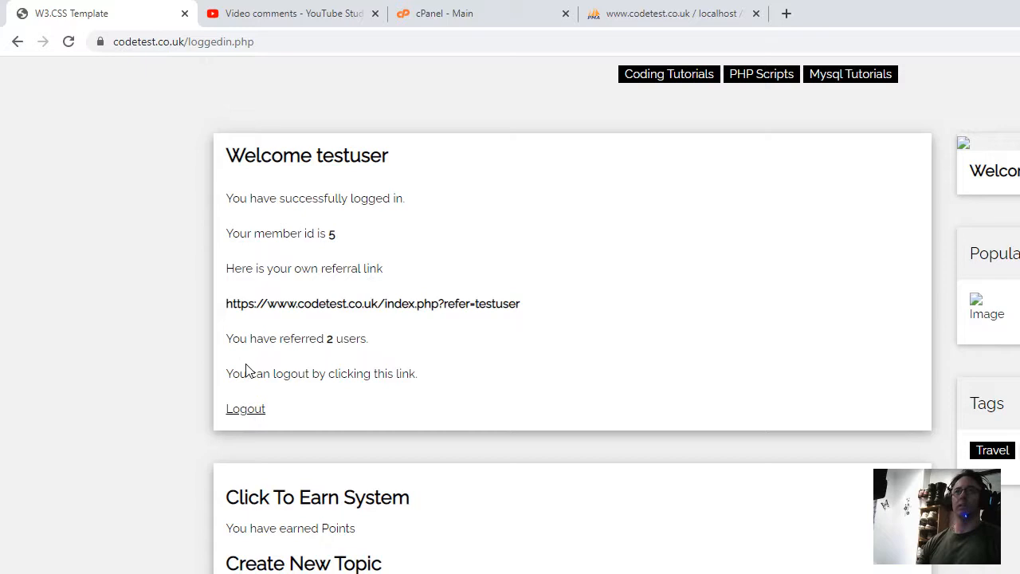
pyautogui.moveTo(270, 373)
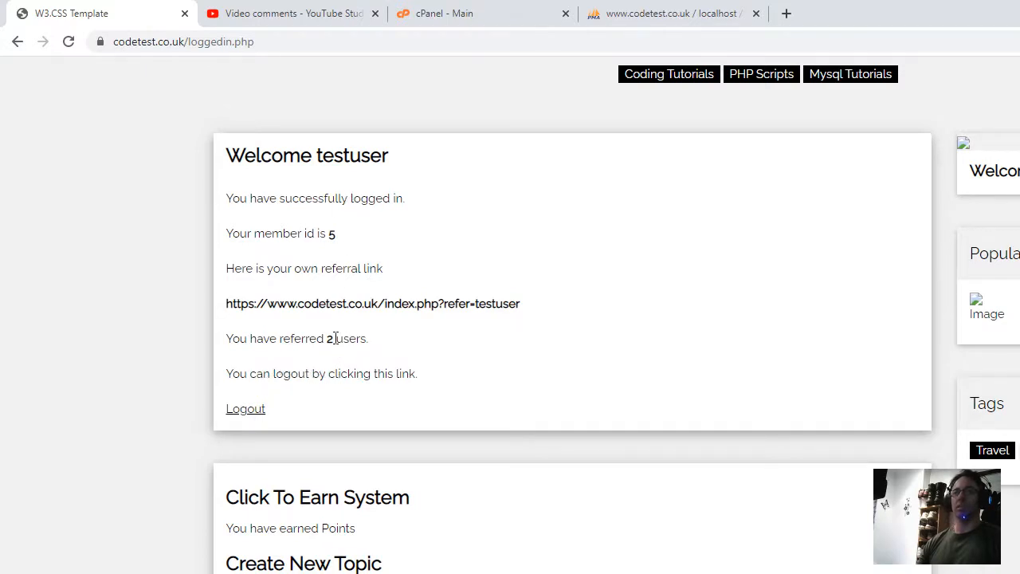
pyautogui.moveTo(594, 405)
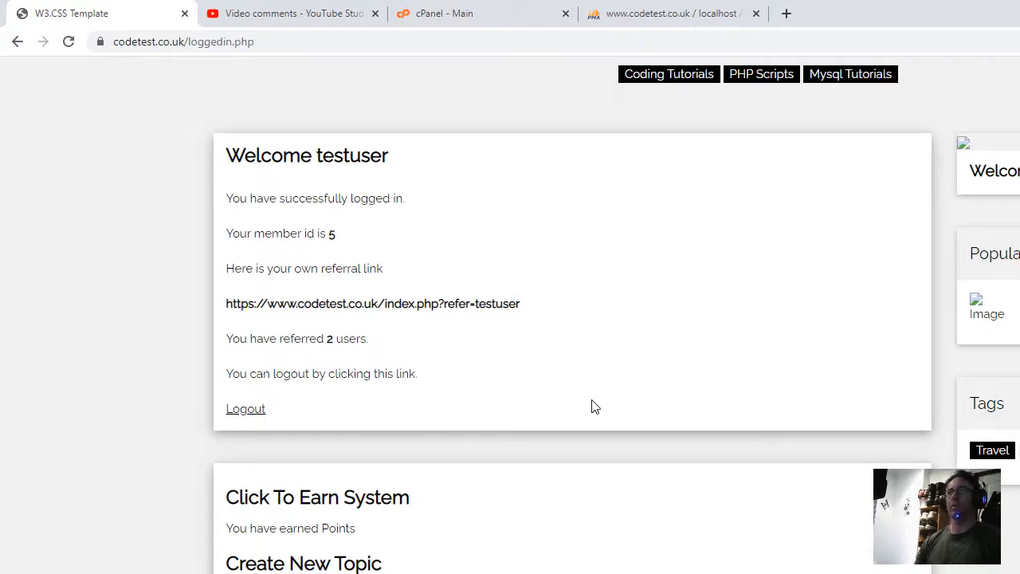
pyautogui.scroll(-3)
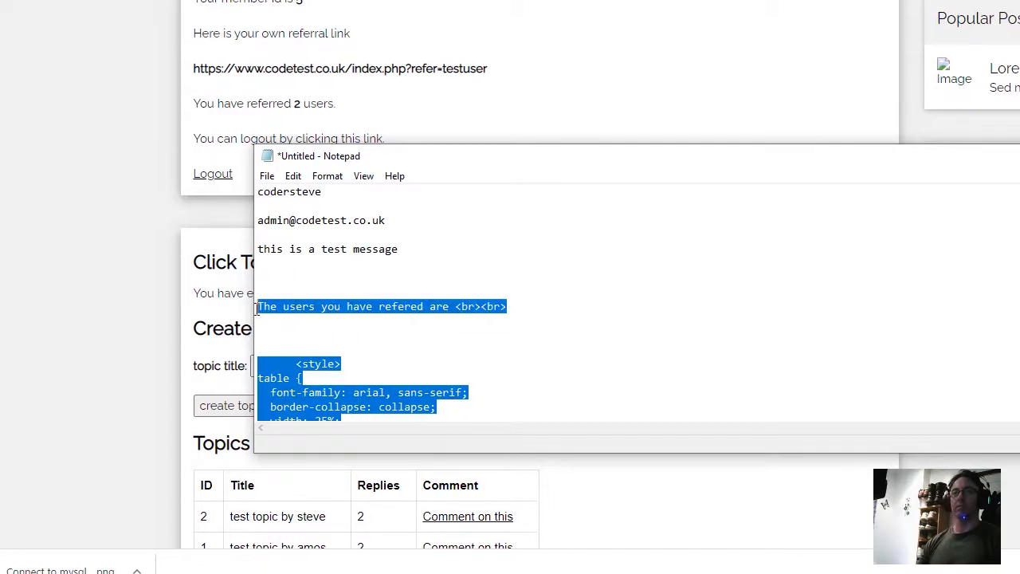
# Copy the 'The users you have refered are' text with its style and table block.
pyautogui.scroll(-3)
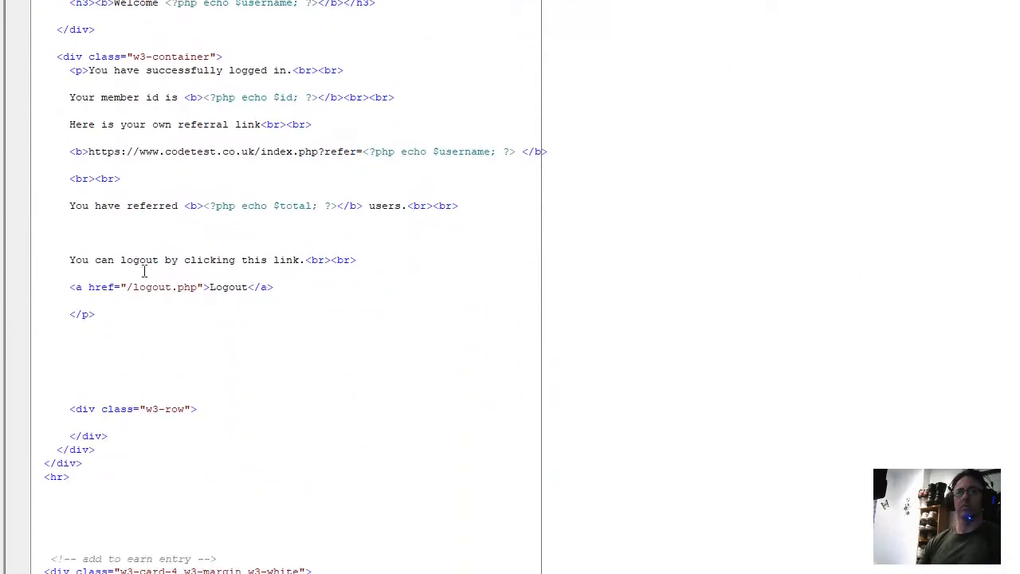
pyautogui.moveTo(223, 215)
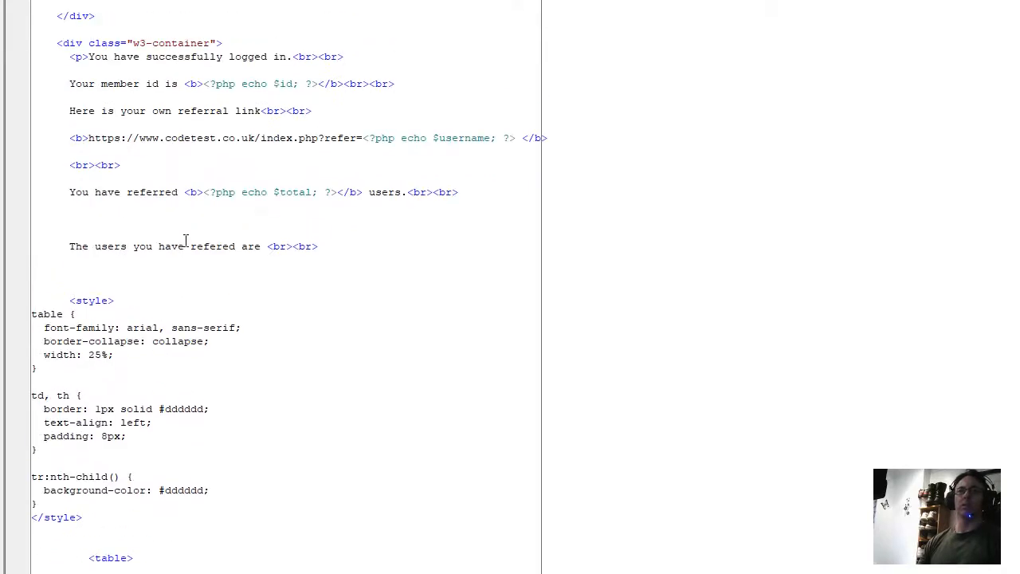
# Paste the sentence, styling and $users username table below the 'You have referred' line.
pyautogui.scroll(-3)
pyautogui.write('r')
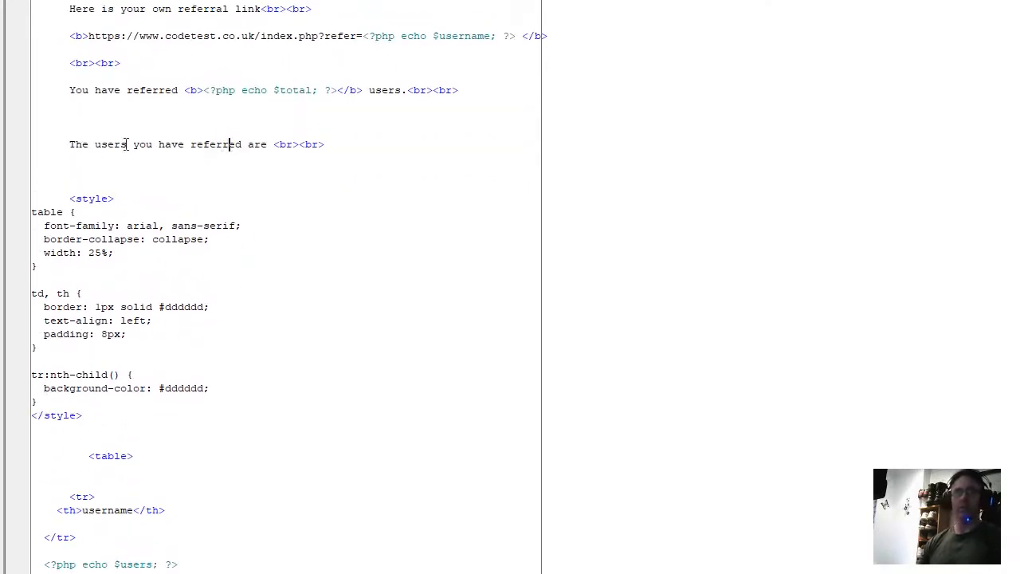
pyautogui.scroll(-3)
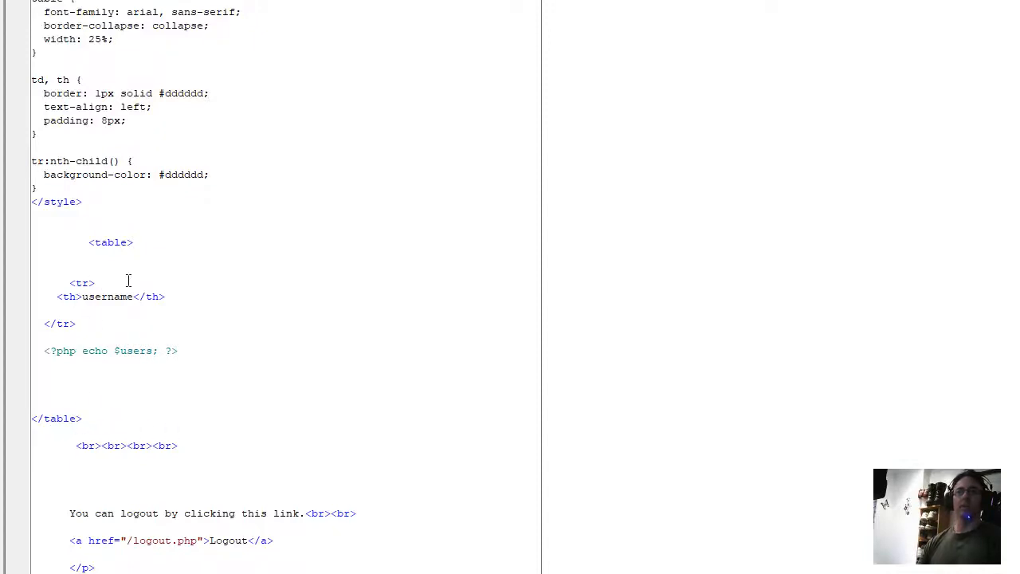
pyautogui.moveTo(139, 333)
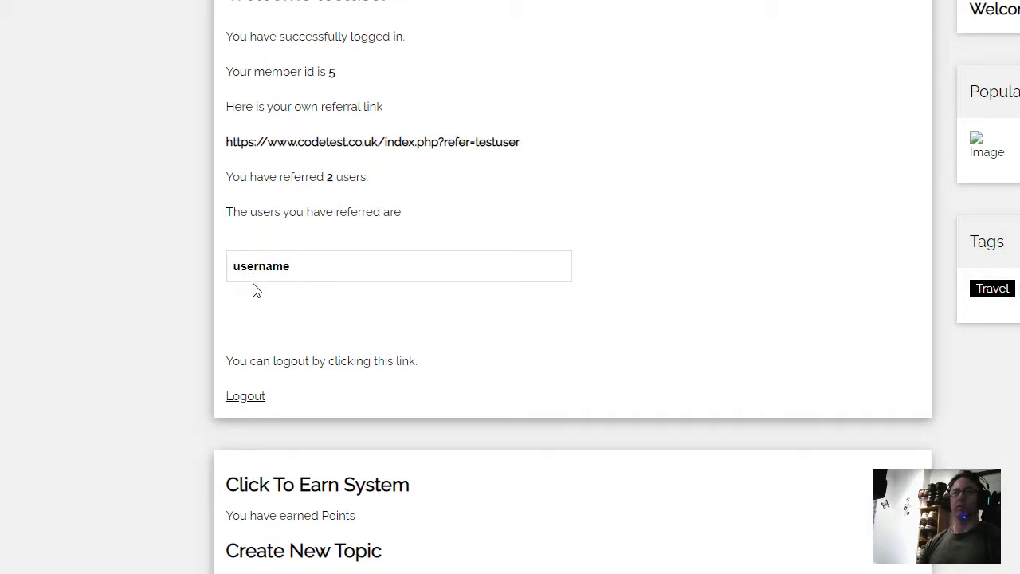
pyautogui.moveTo(257, 232)
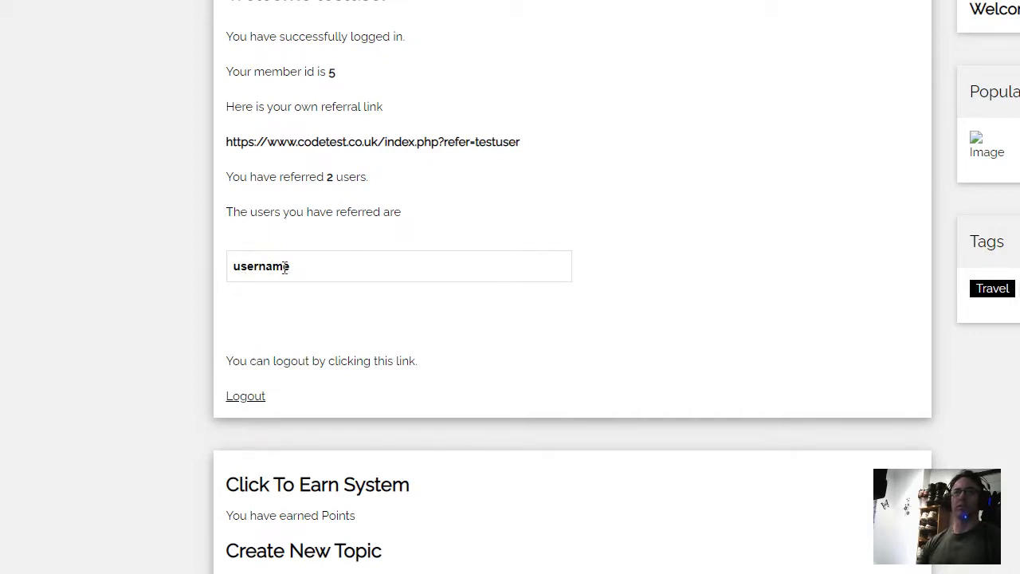
pyautogui.moveTo(720, 495)
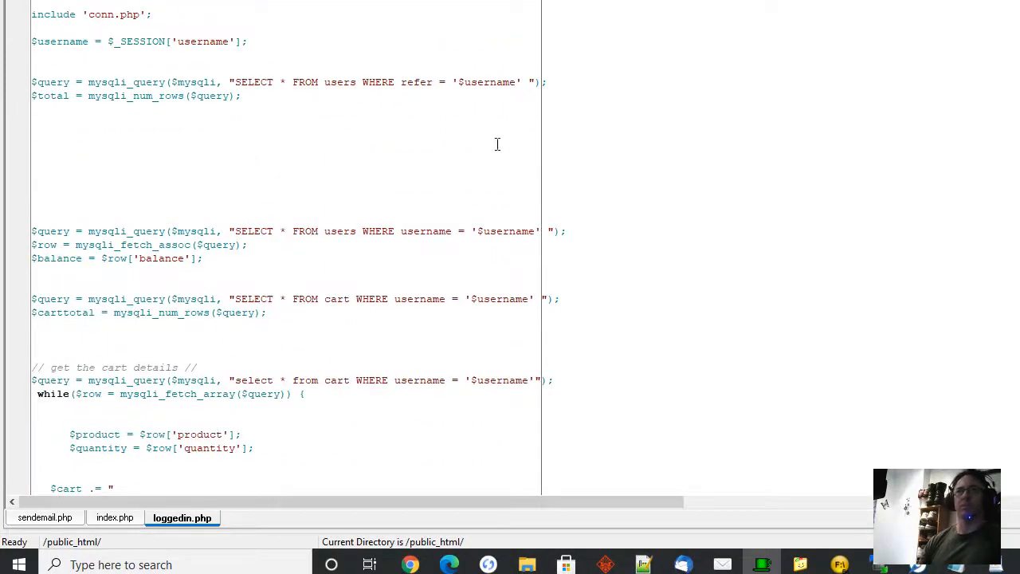
pyautogui.moveTo(39, 170)
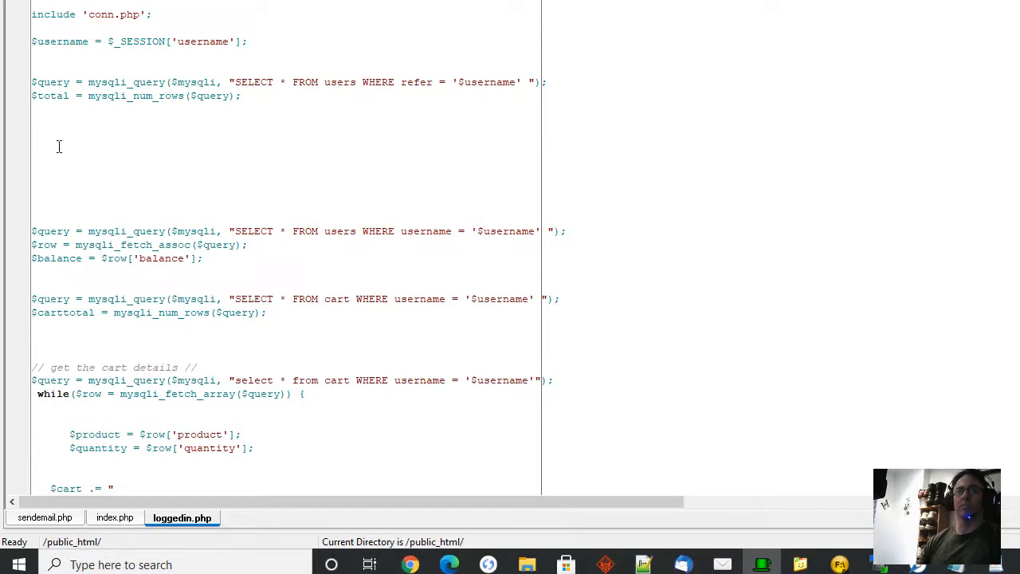
pyautogui.moveTo(260, 154)
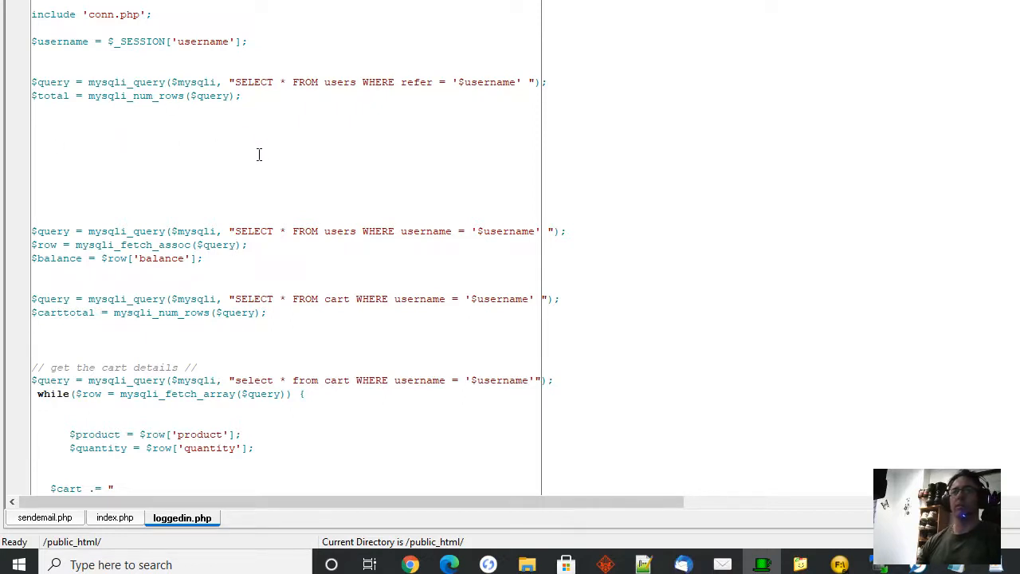
pyautogui.moveTo(289, 152)
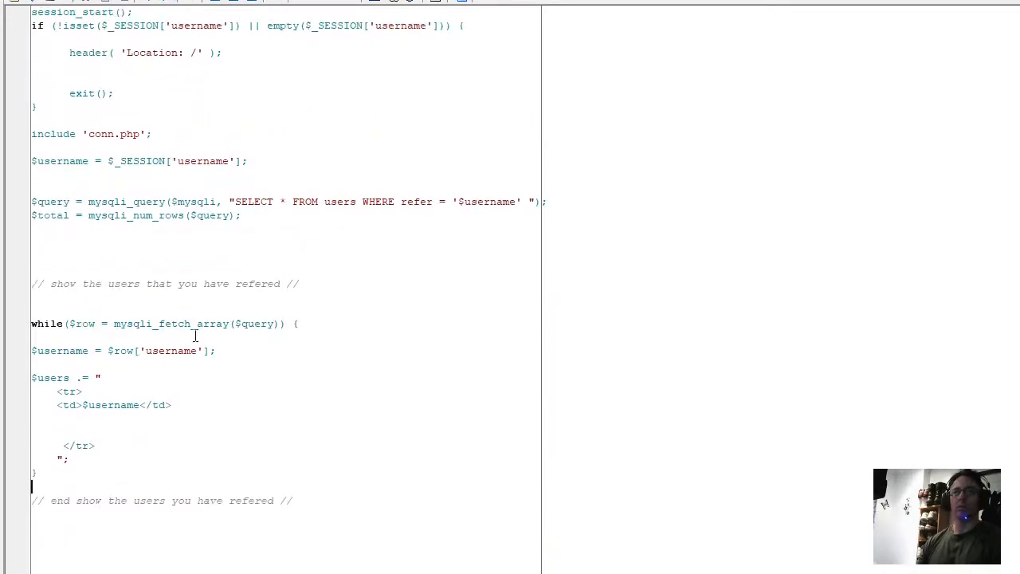
pyautogui.moveTo(385, 210)
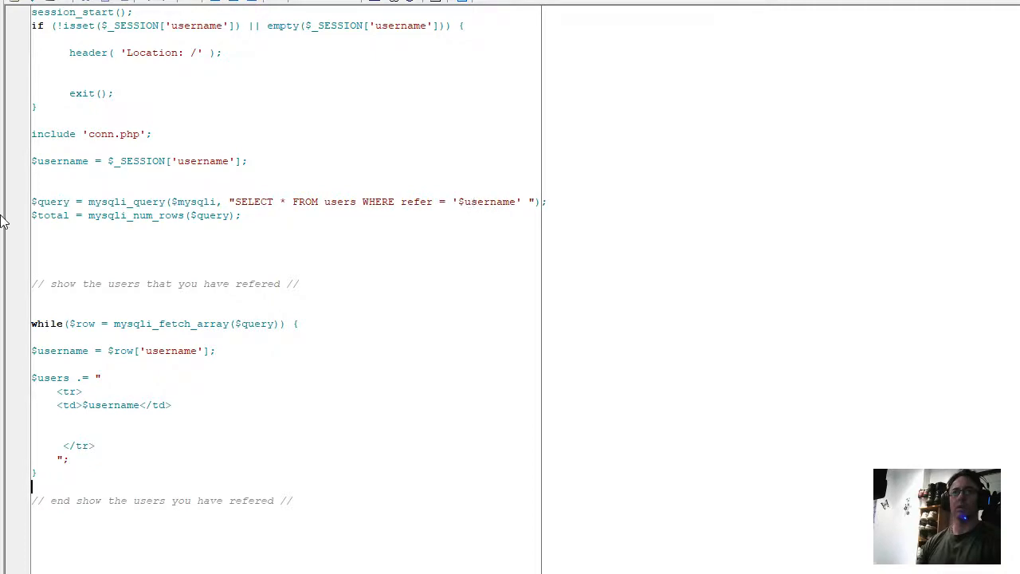
# Below the $total line, add a while loop appending <tr><td>$username</td></tr> rows to $users.
pyautogui.scroll(-3)
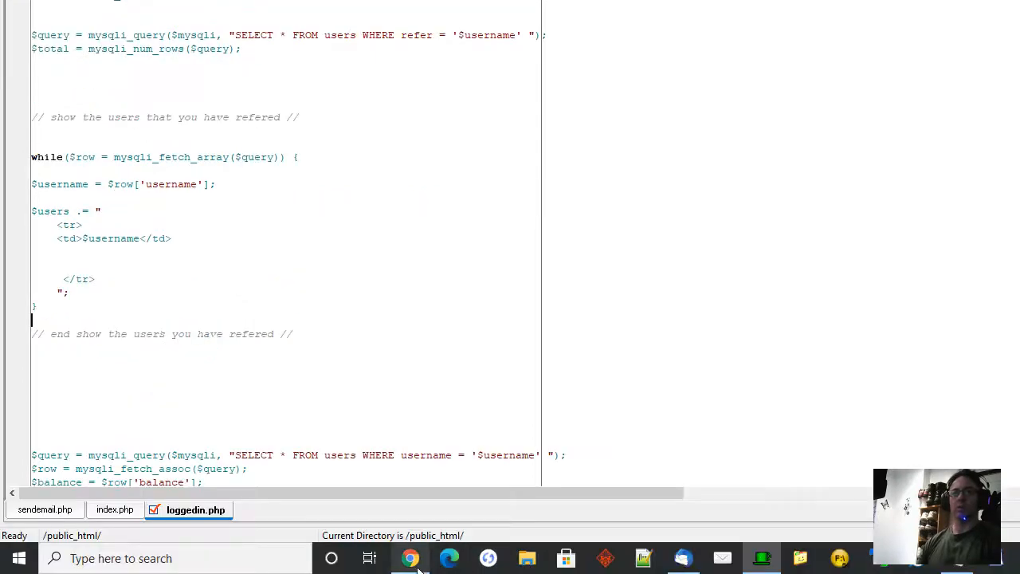
pyautogui.click(410, 558)
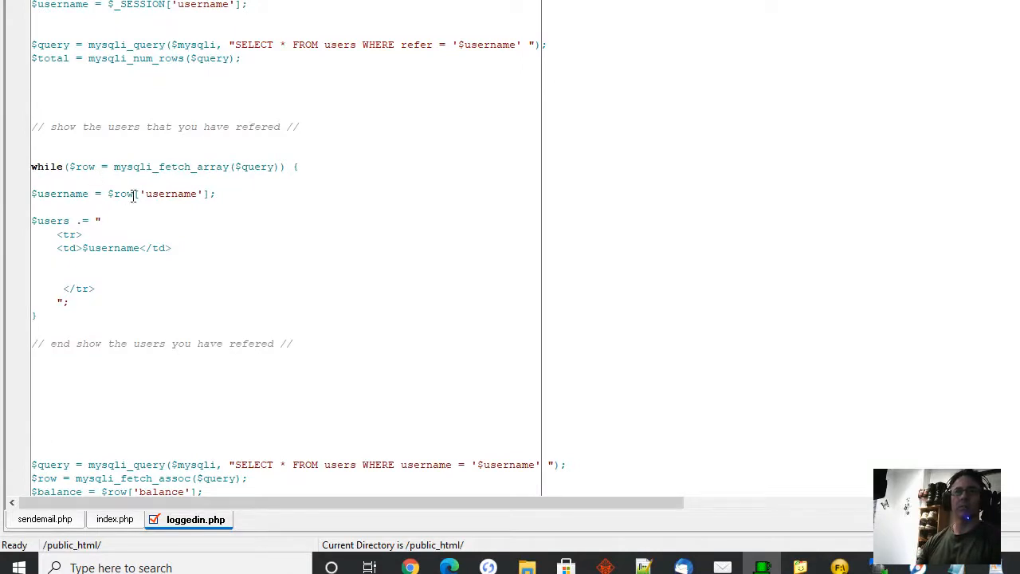
pyautogui.moveTo(90, 194)
pyautogui.write('ref')
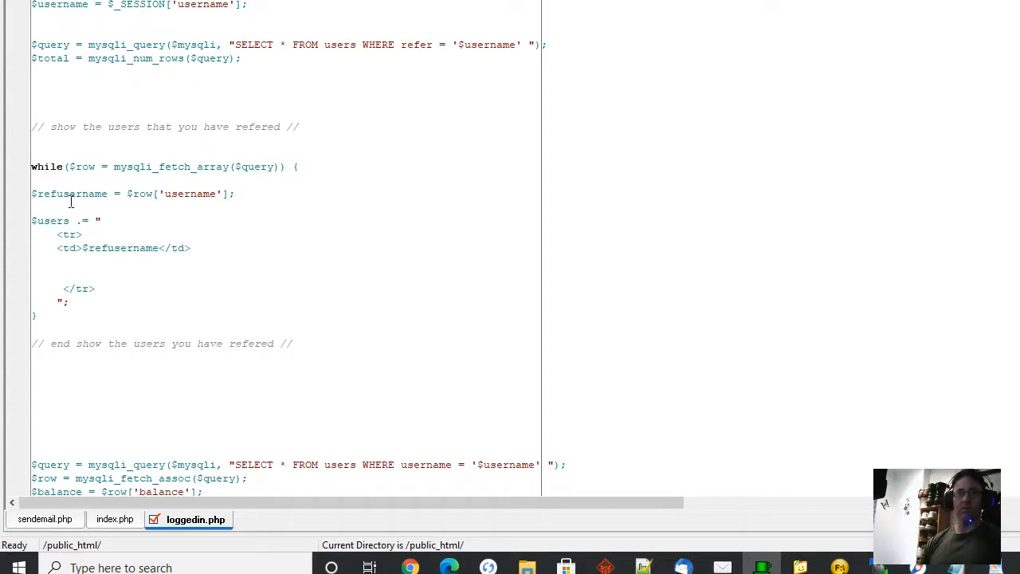
pyautogui.moveTo(200, 291)
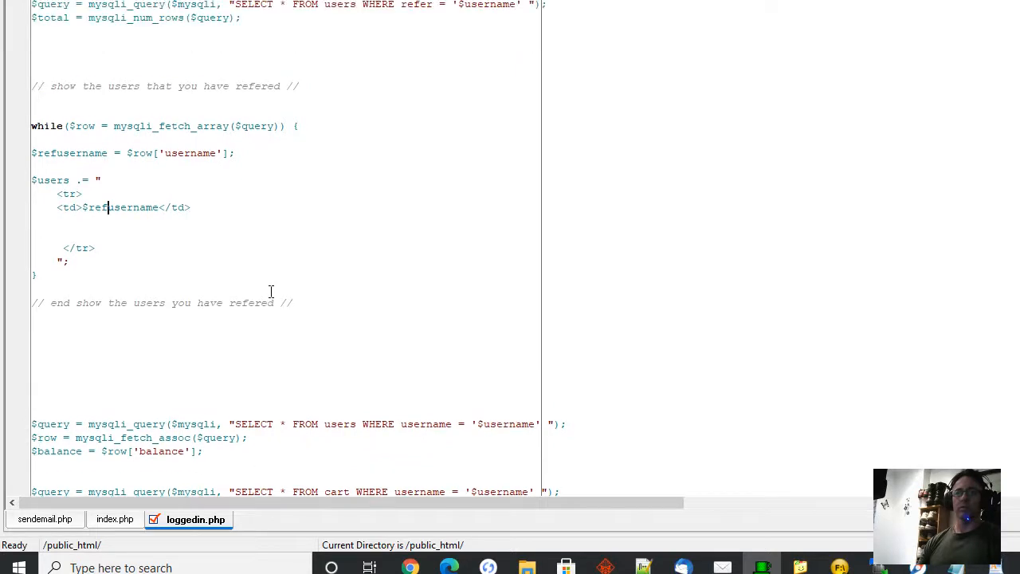
# Change $username to $refusername in the loop assignment and the <td> string.
pyautogui.scroll(-3)
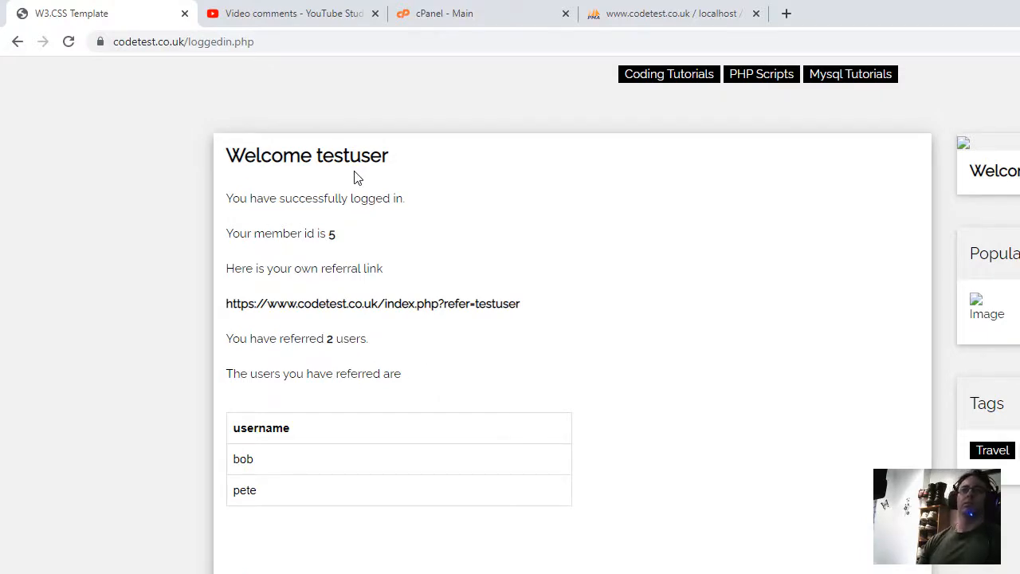
pyautogui.moveTo(356, 353)
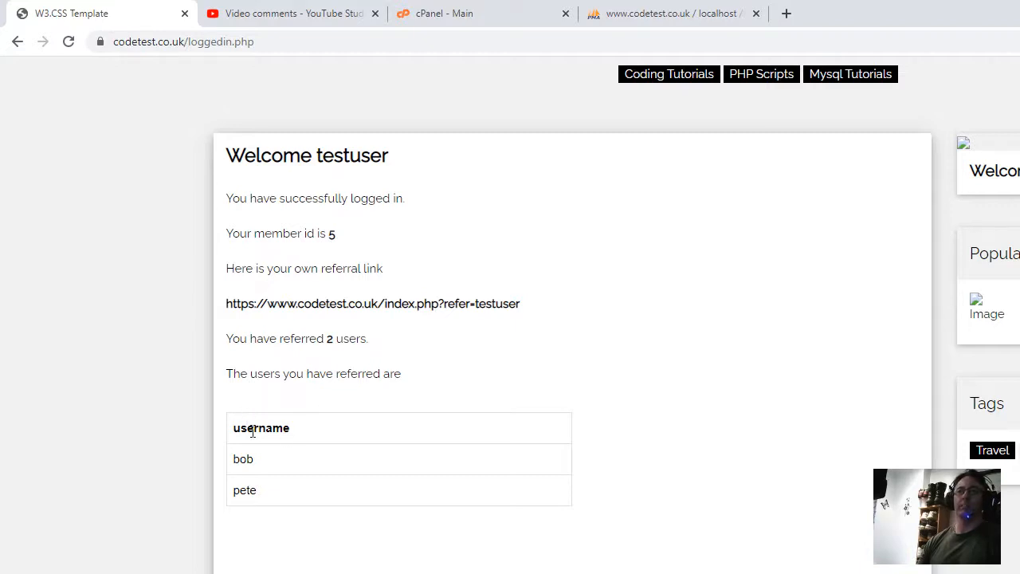
pyautogui.moveTo(243, 437)
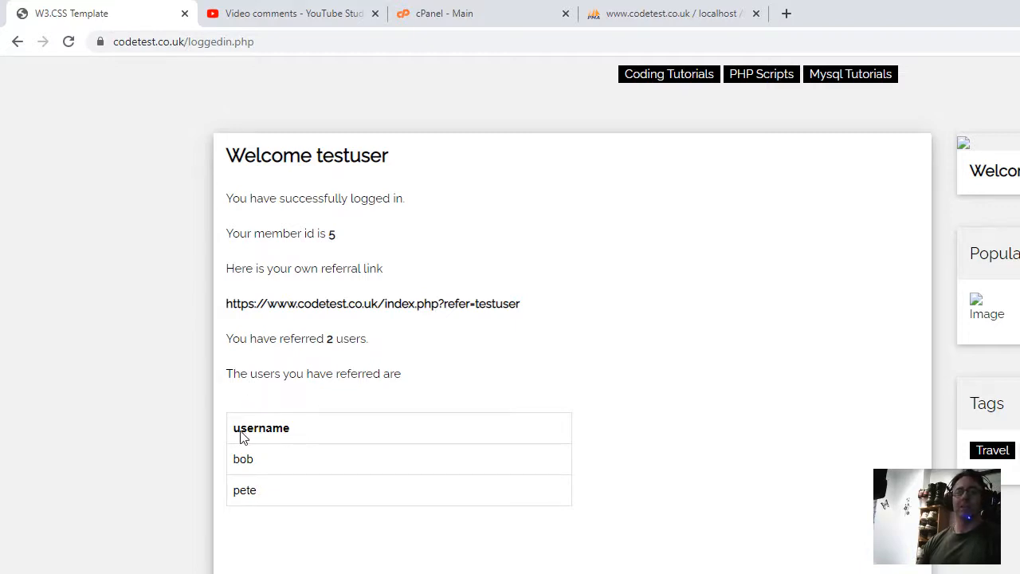
pyautogui.moveTo(295, 385)
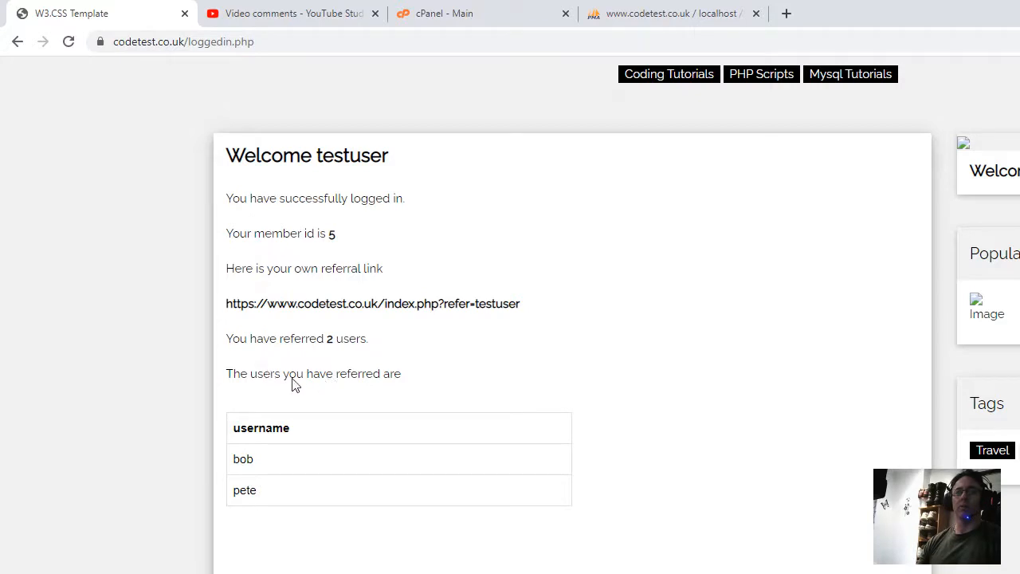
pyautogui.moveTo(488, 385)
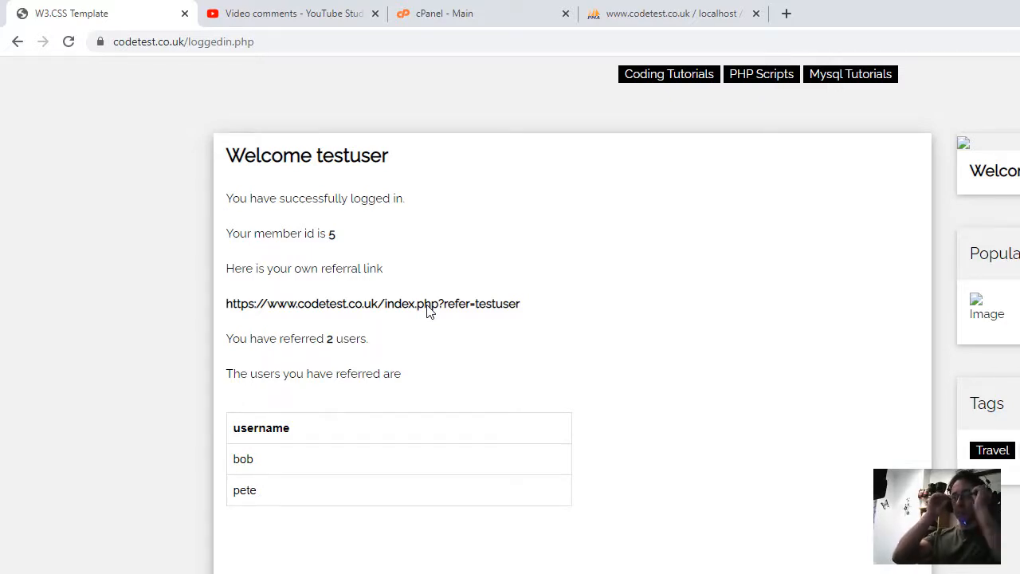
pyautogui.moveTo(598, 365)
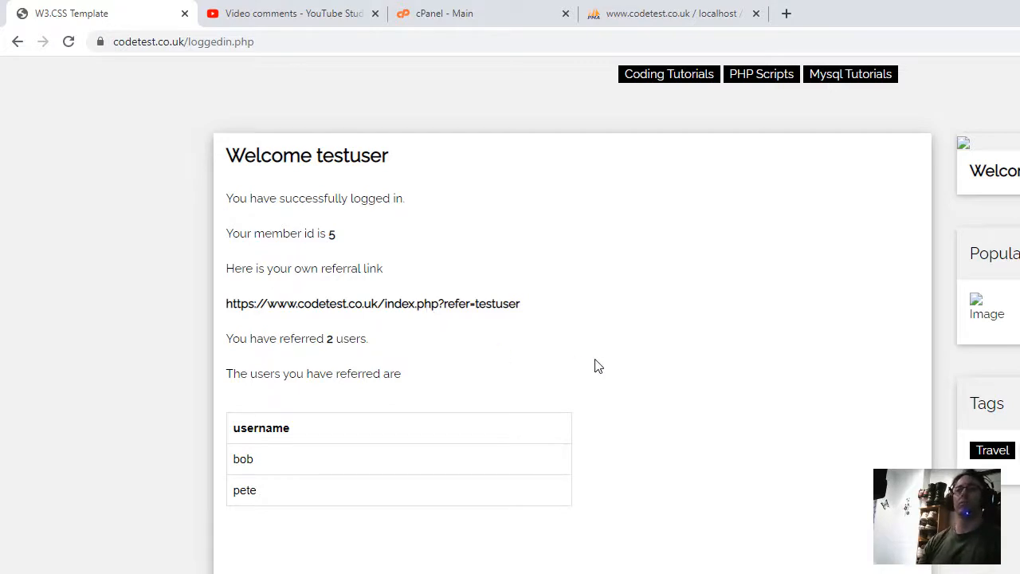
# Scroll the refreshed loggedin.php page to confirm bob and pete appear in the table.
pyautogui.scroll(-3)
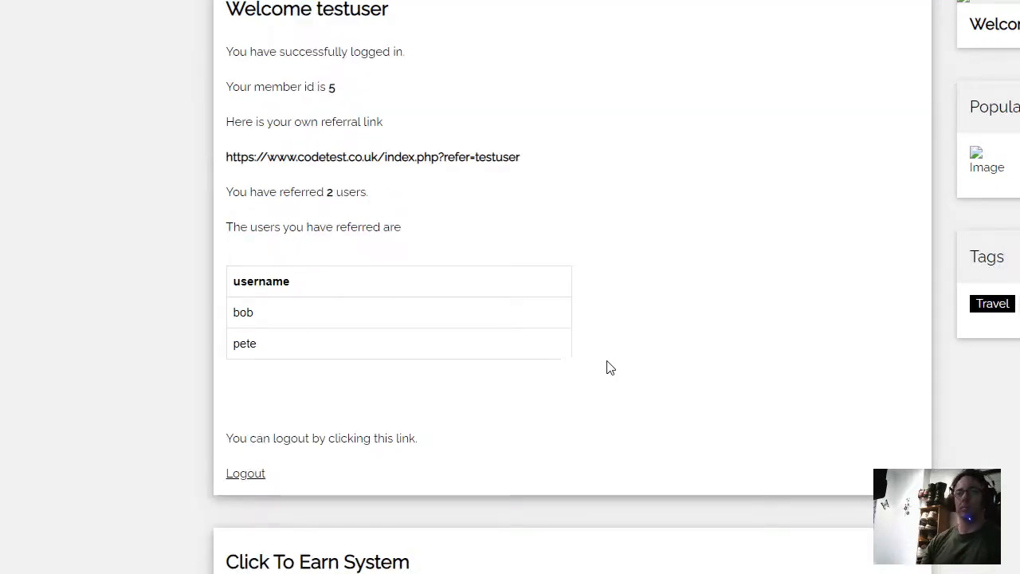
pyautogui.moveTo(618, 368)
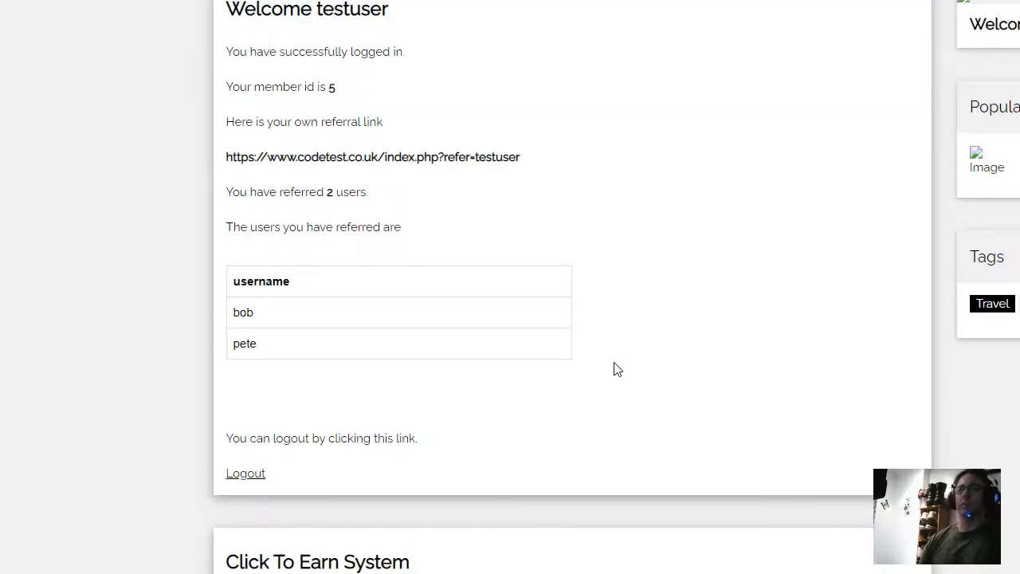
pyautogui.moveTo(587, 240)
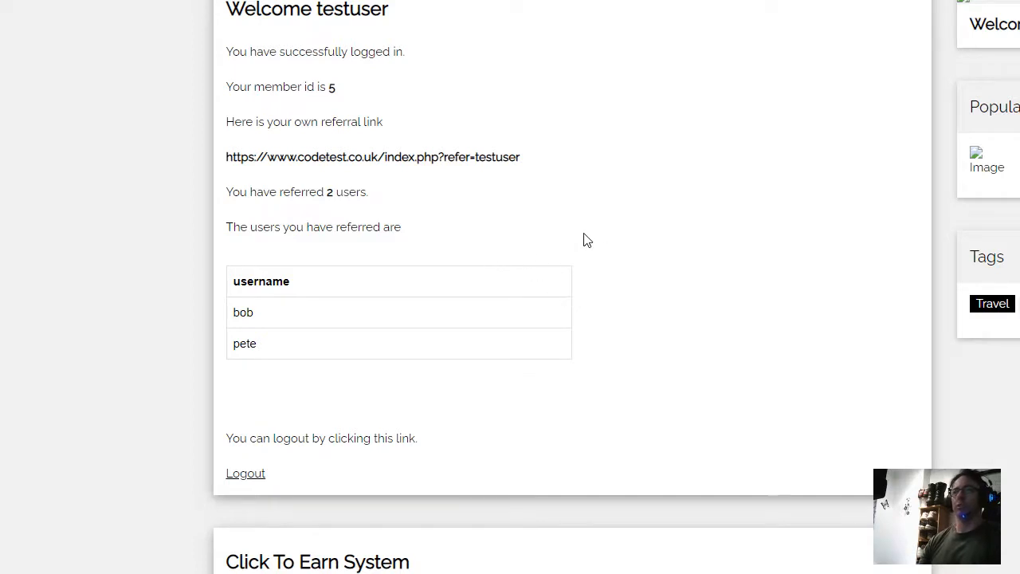
pyautogui.scroll(-3)
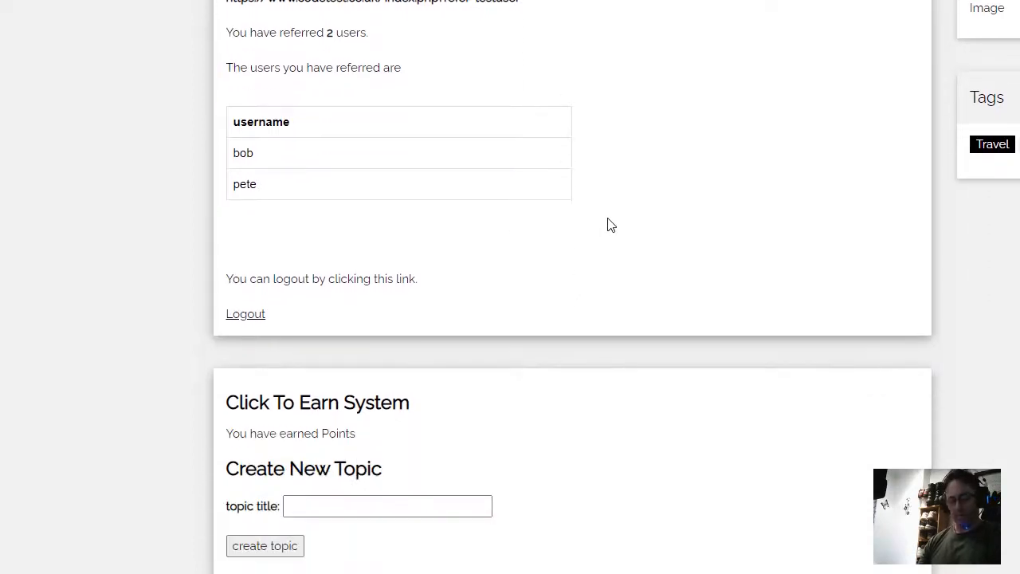
pyautogui.moveTo(514, 299)
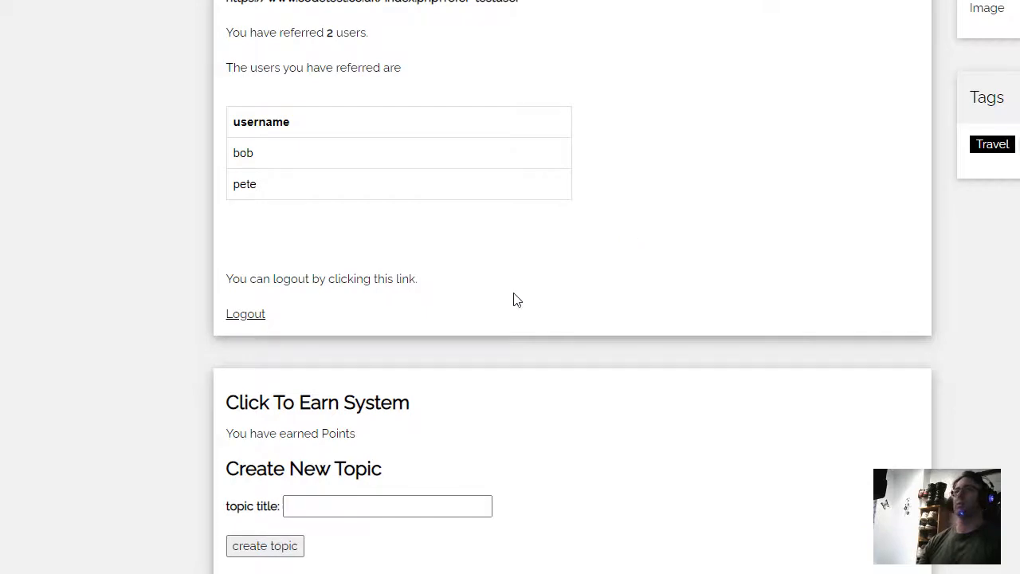